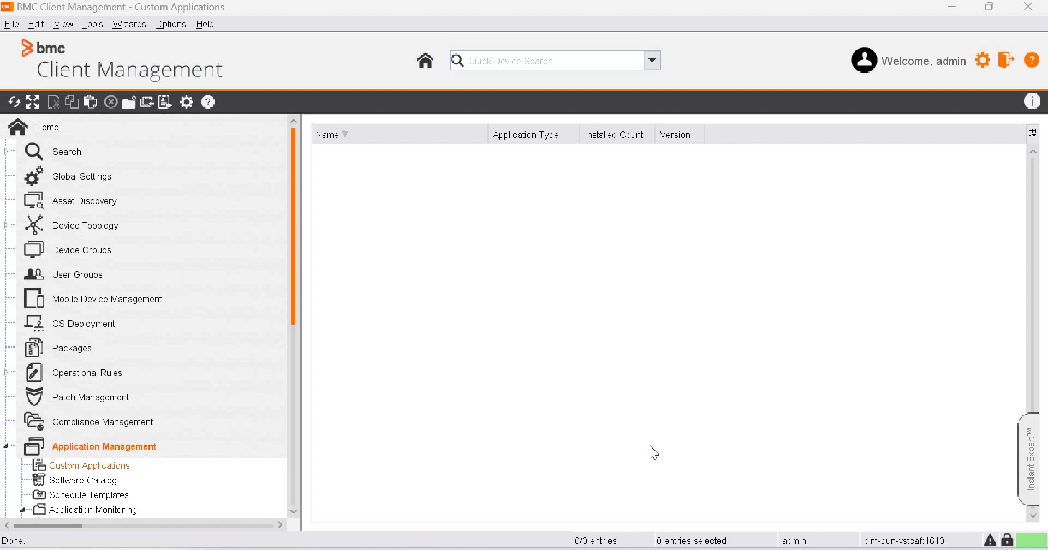
{"action": "mouse_move", "coordinate": [65, 147]}
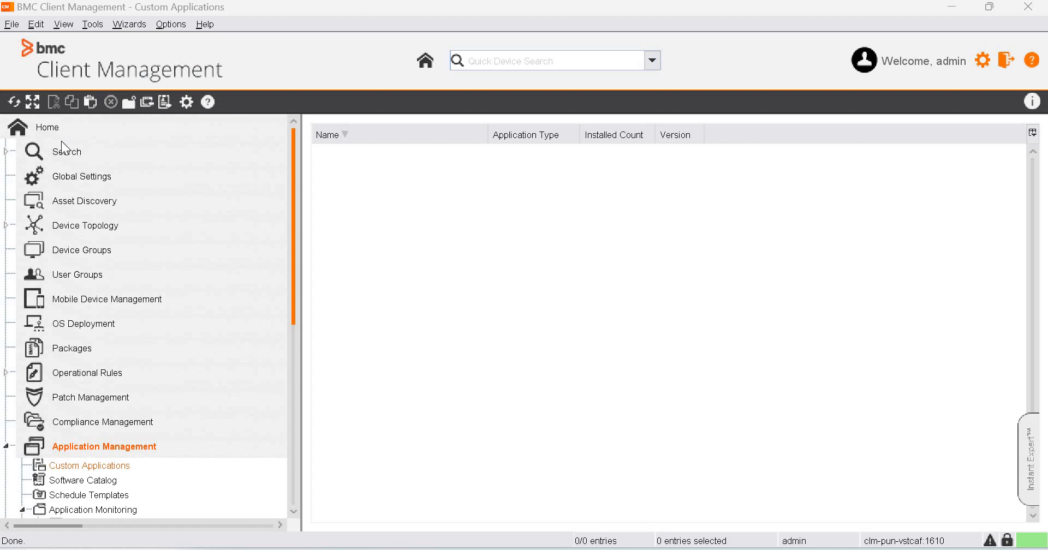
Open CLM-PUN-V0LT3Y's Module Configuration and bring up actions for Application Monitoring
{"action": "left_click", "coordinate": [66, 152]}
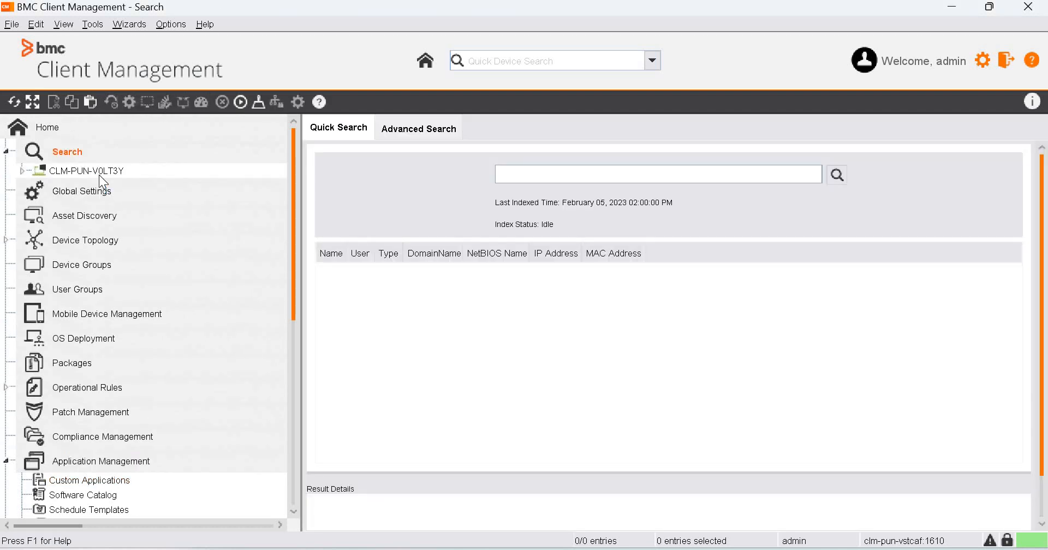
{"action": "left_click", "coordinate": [85, 170]}
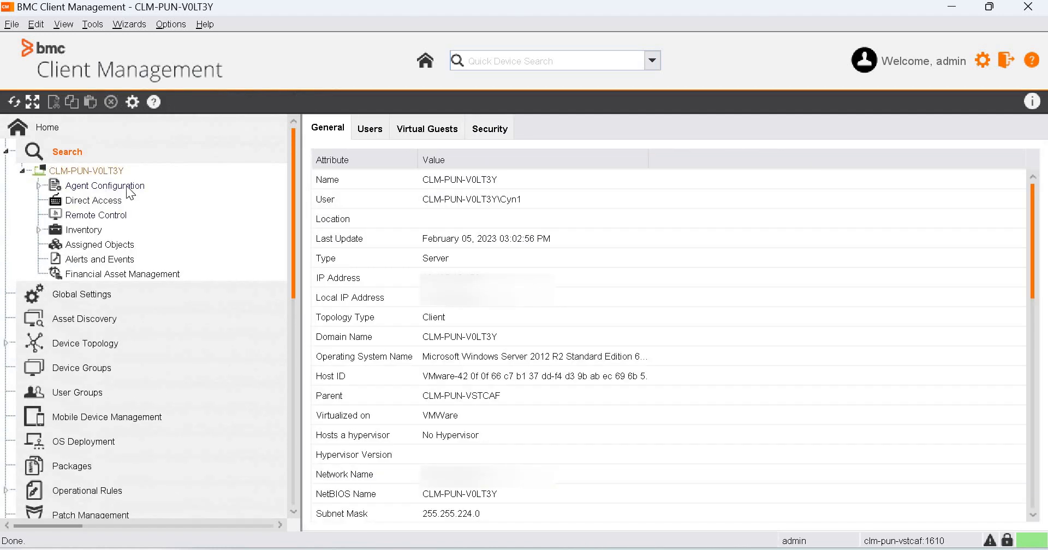
{"action": "left_click", "coordinate": [104, 185]}
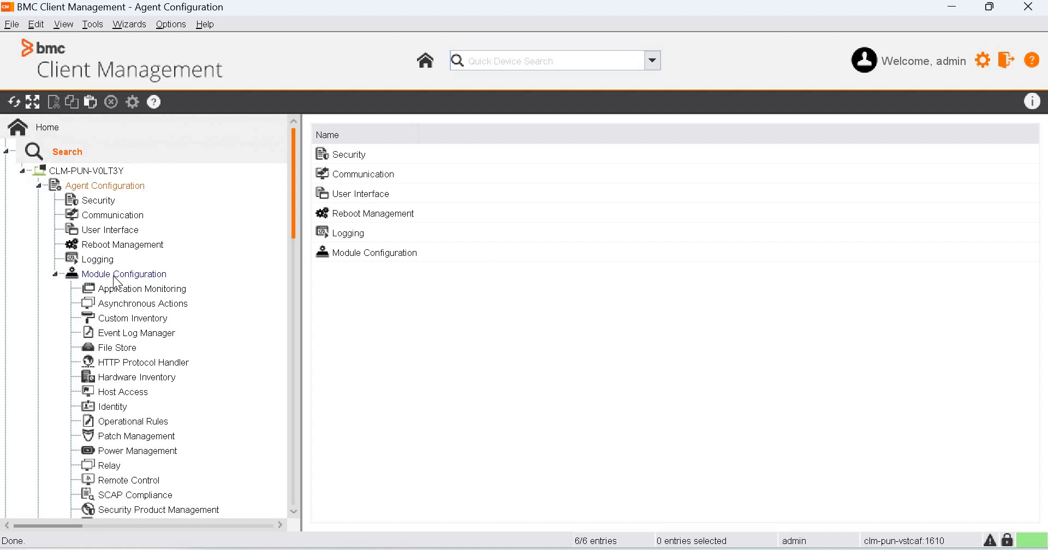
{"action": "left_click", "coordinate": [124, 274]}
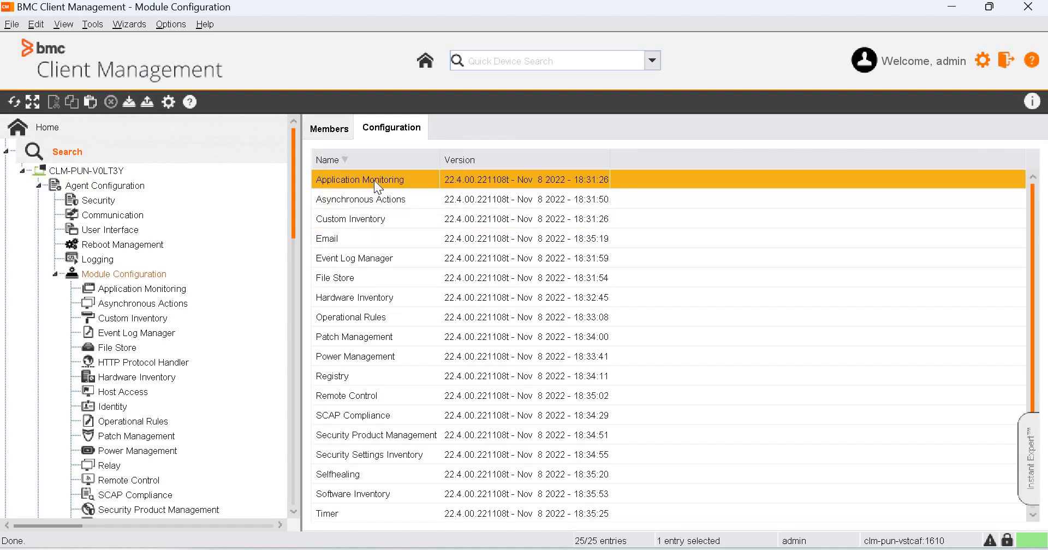
{"action": "right_click", "coordinate": [360, 179]}
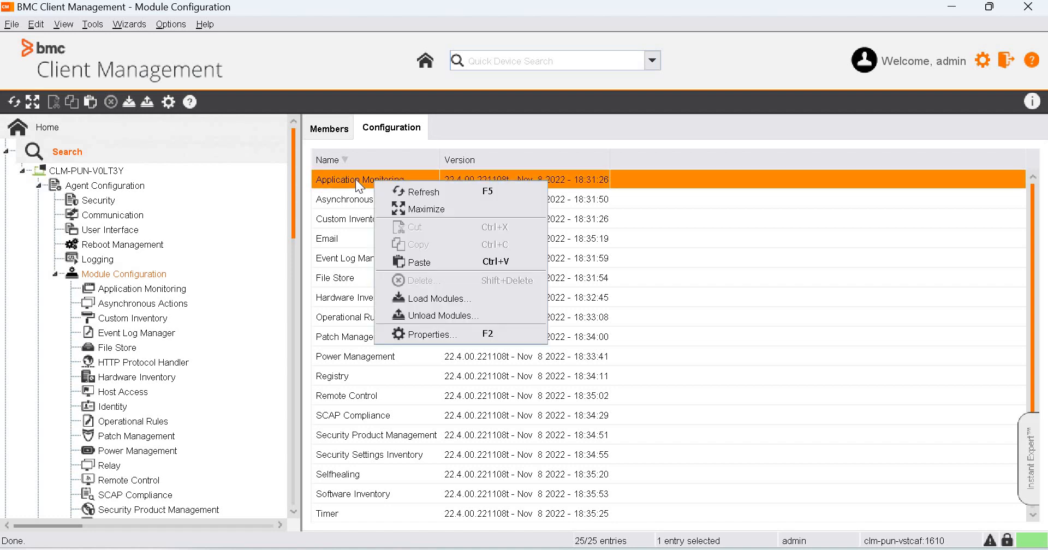
{"action": "mouse_move", "coordinate": [428, 299]}
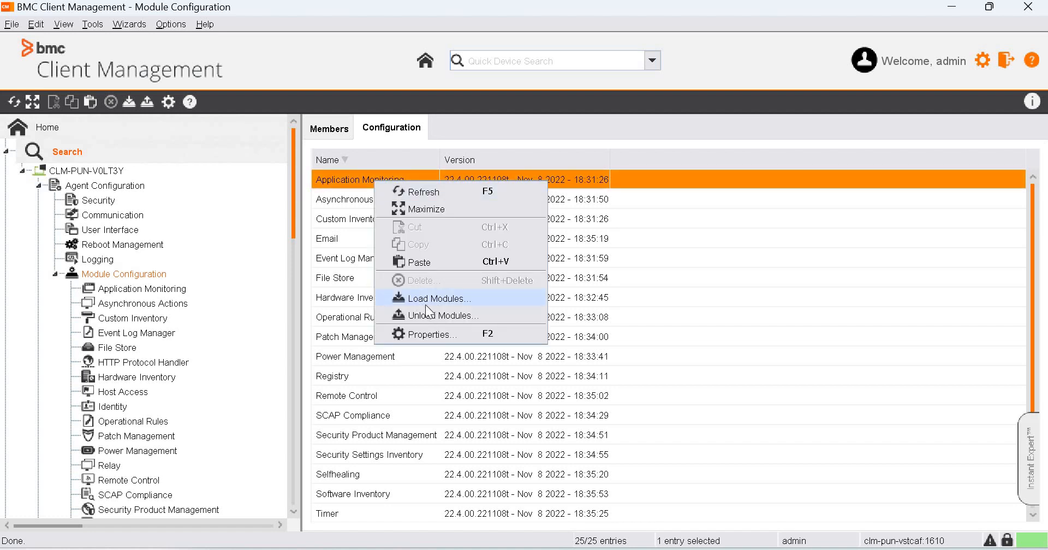
{"action": "mouse_move", "coordinate": [35, 189]}
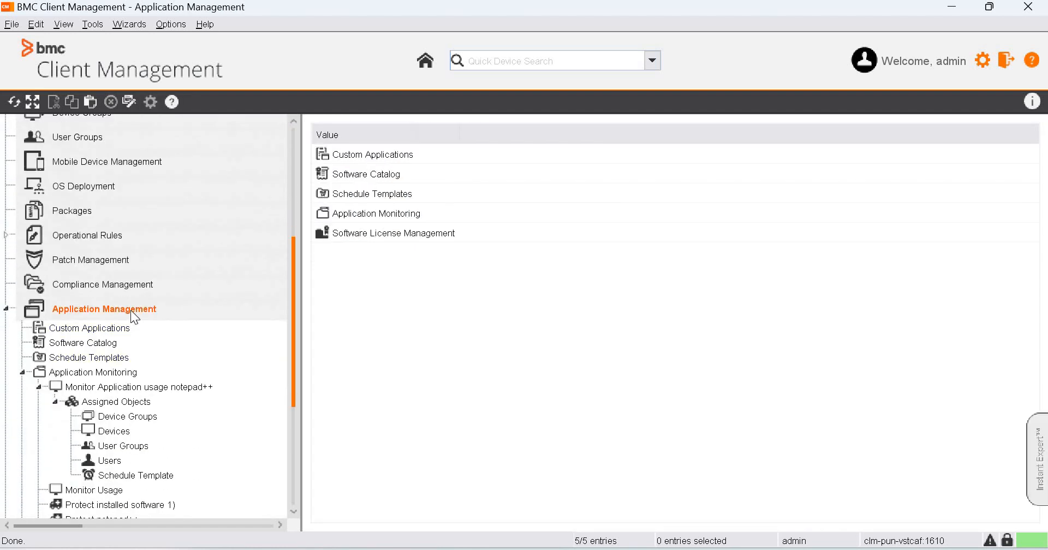
Add all software inventory applications whose name contains 'notepad++' to Custom Applications
{"action": "left_click", "coordinate": [89, 328]}
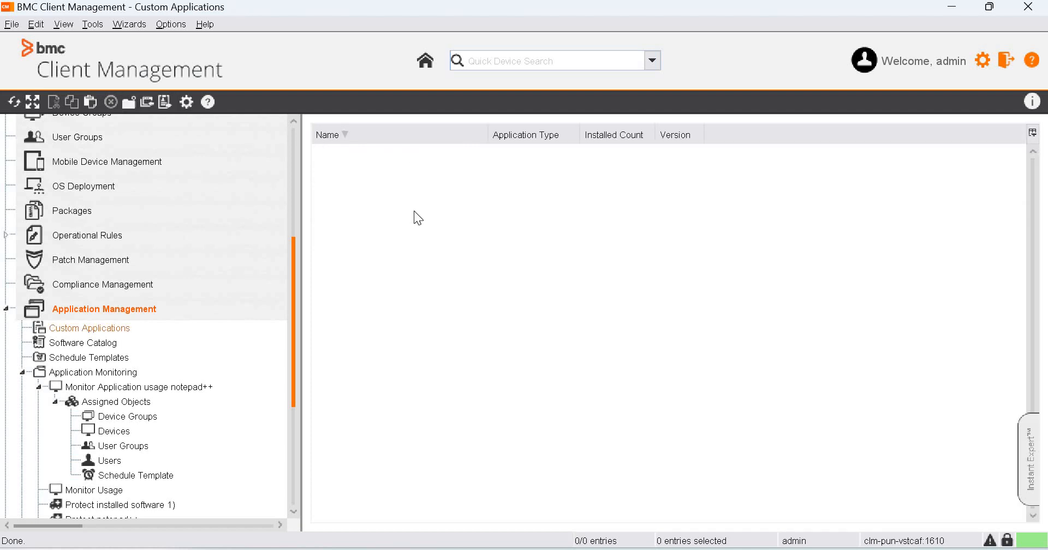
{"action": "right_click", "coordinate": [417, 217]}
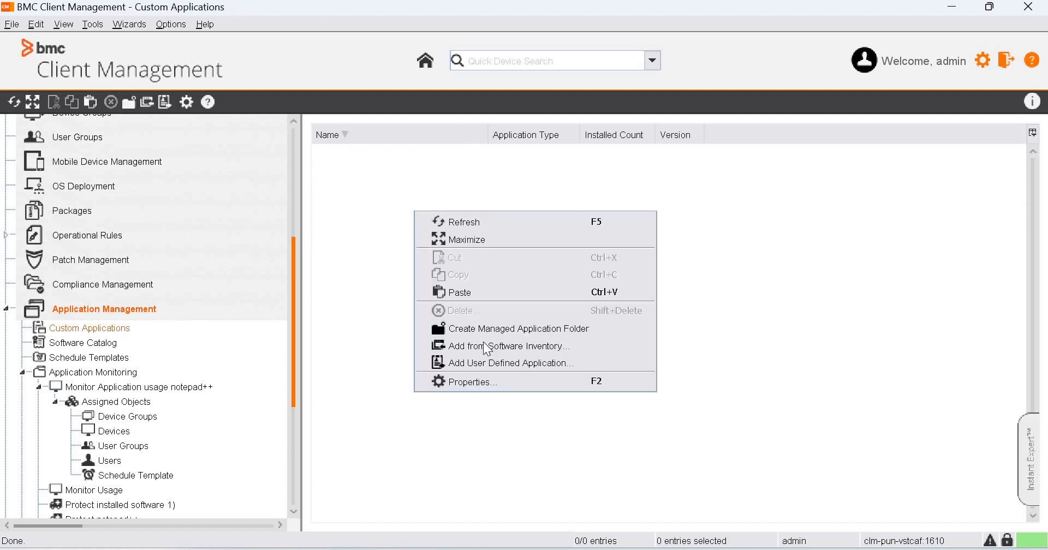
{"action": "left_click", "coordinate": [503, 345]}
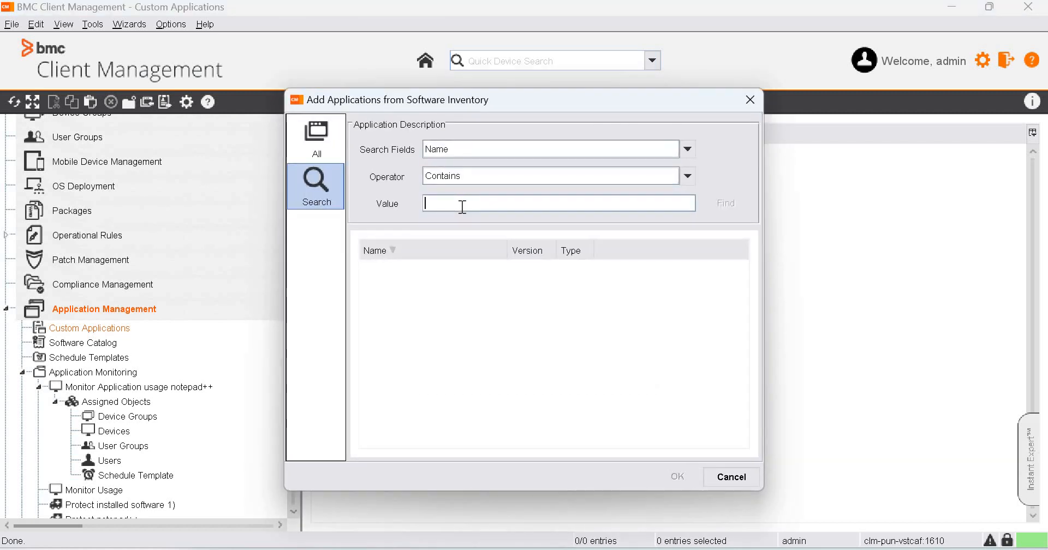
{"action": "type", "text": "notepad++"}
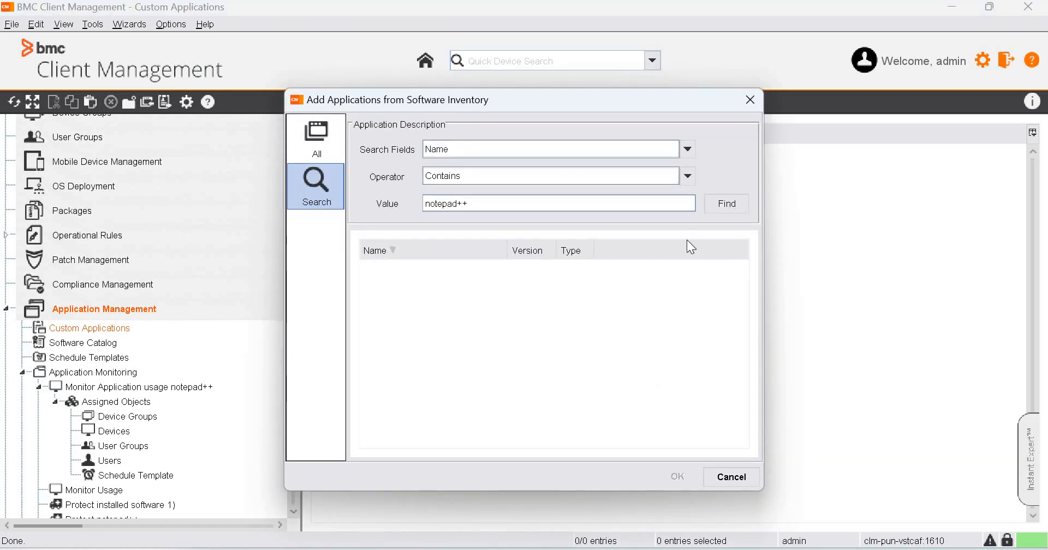
{"action": "left_click", "coordinate": [726, 203]}
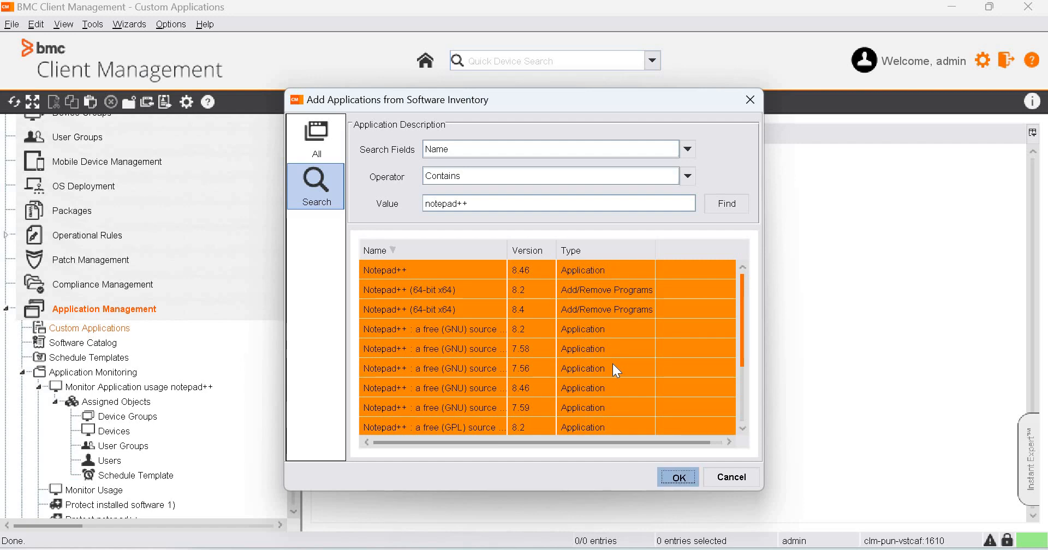
{"action": "left_click", "coordinate": [676, 476]}
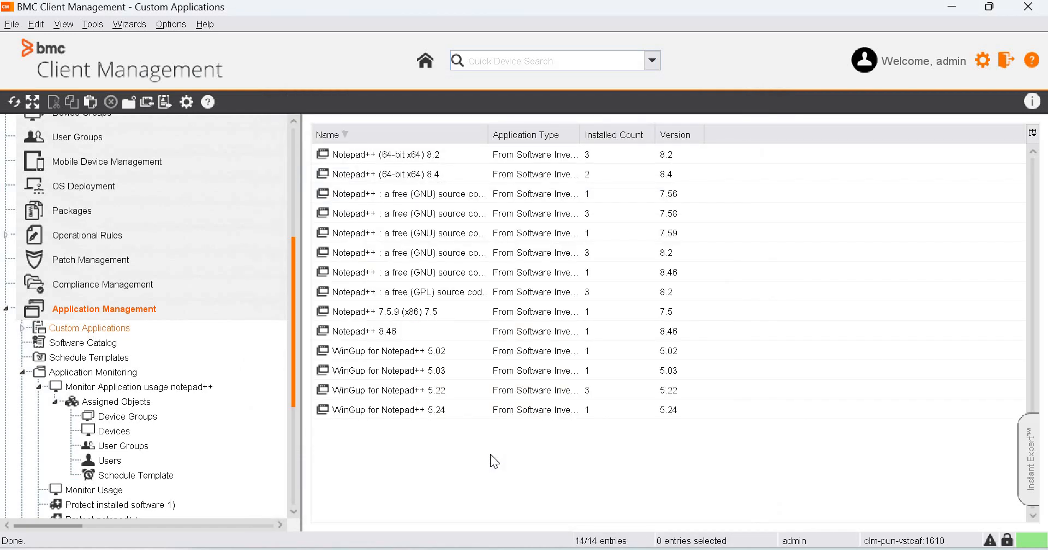
{"action": "mouse_move", "coordinate": [93, 319]}
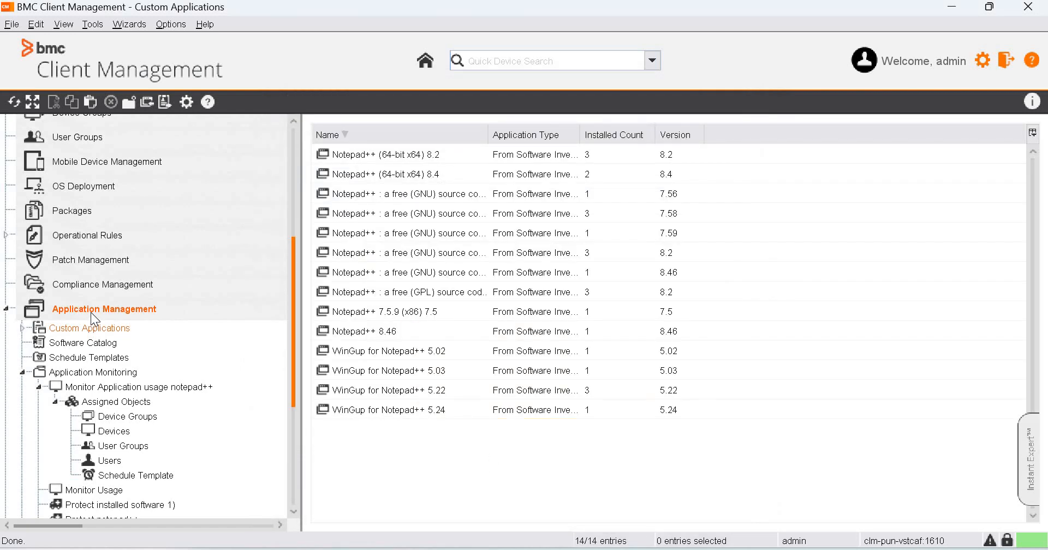
Start the Application Management Wizard to configure a list of applications to manage
{"action": "right_click", "coordinate": [104, 309]}
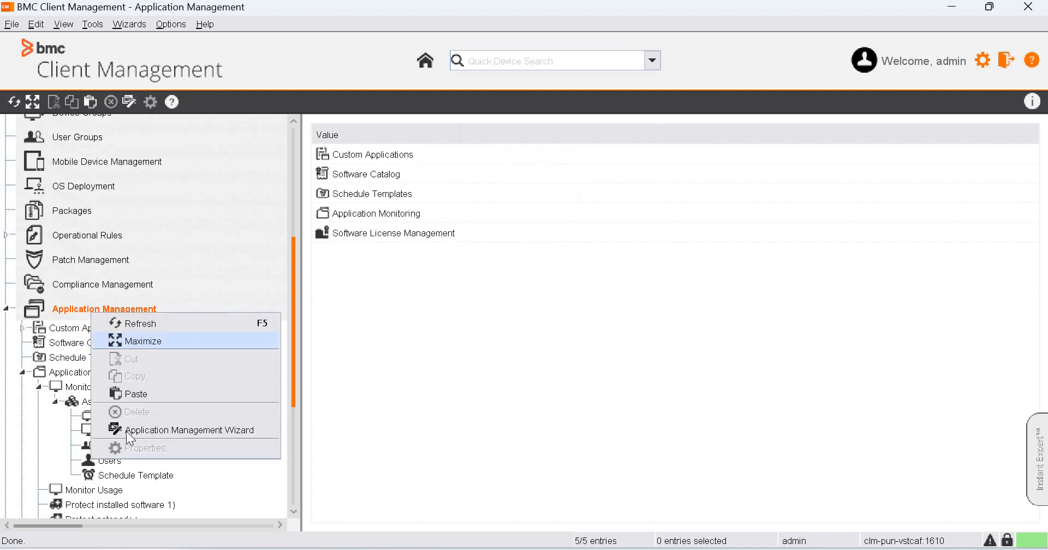
{"action": "mouse_move", "coordinate": [190, 430]}
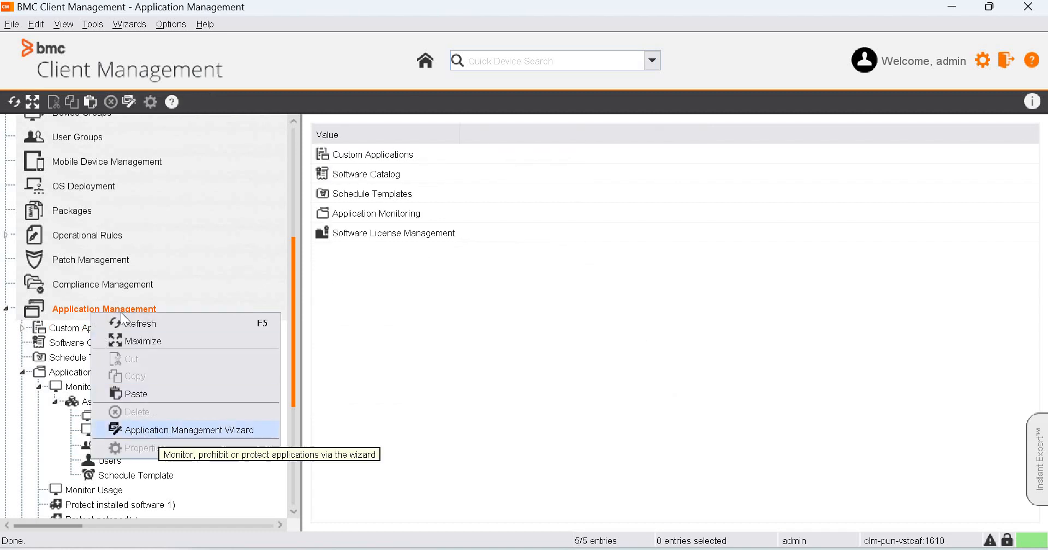
{"action": "mouse_move", "coordinate": [209, 438]}
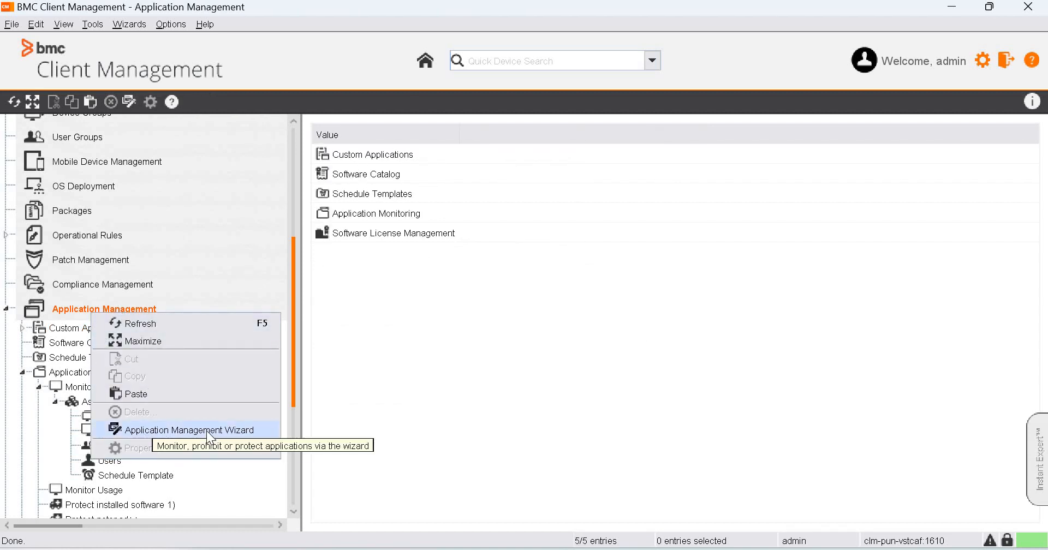
{"action": "left_click", "coordinate": [190, 430]}
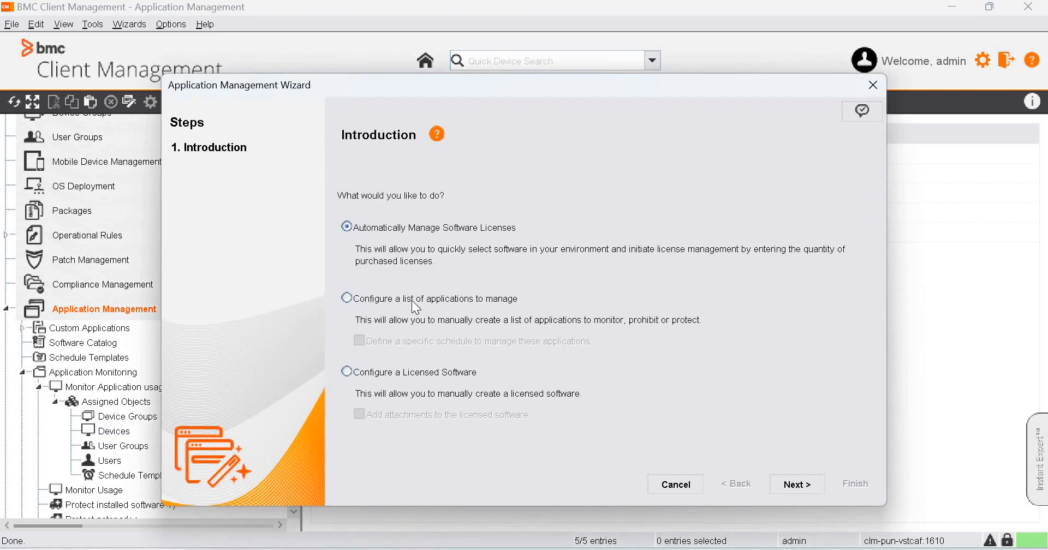
{"action": "left_click", "coordinate": [347, 298]}
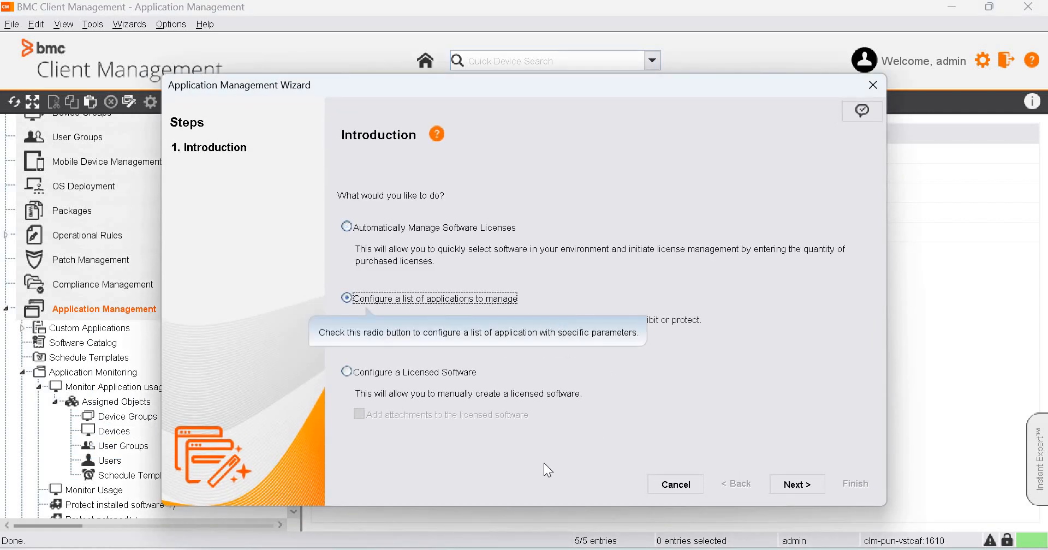
{"action": "mouse_move", "coordinate": [484, 372]}
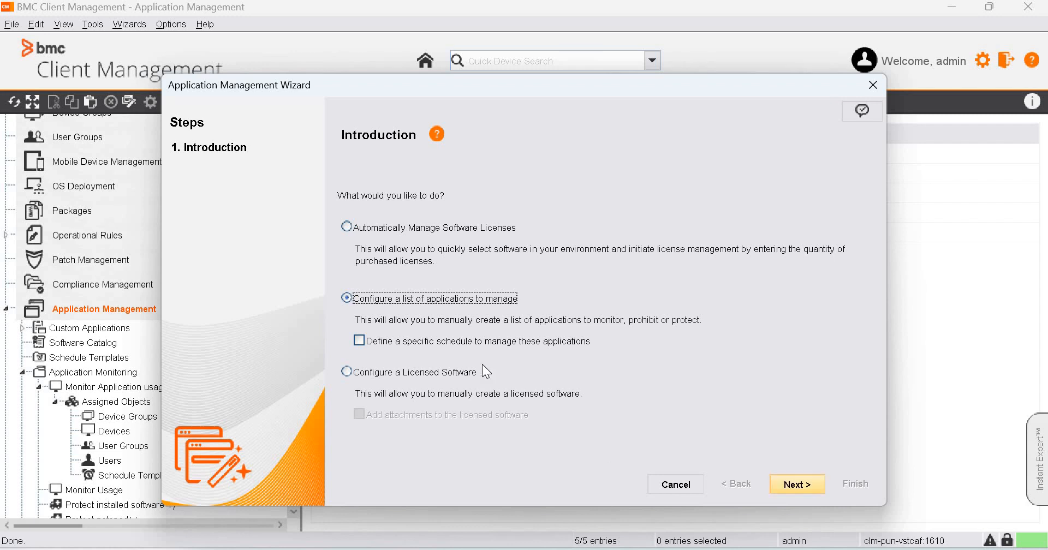
{"action": "left_click", "coordinate": [797, 485]}
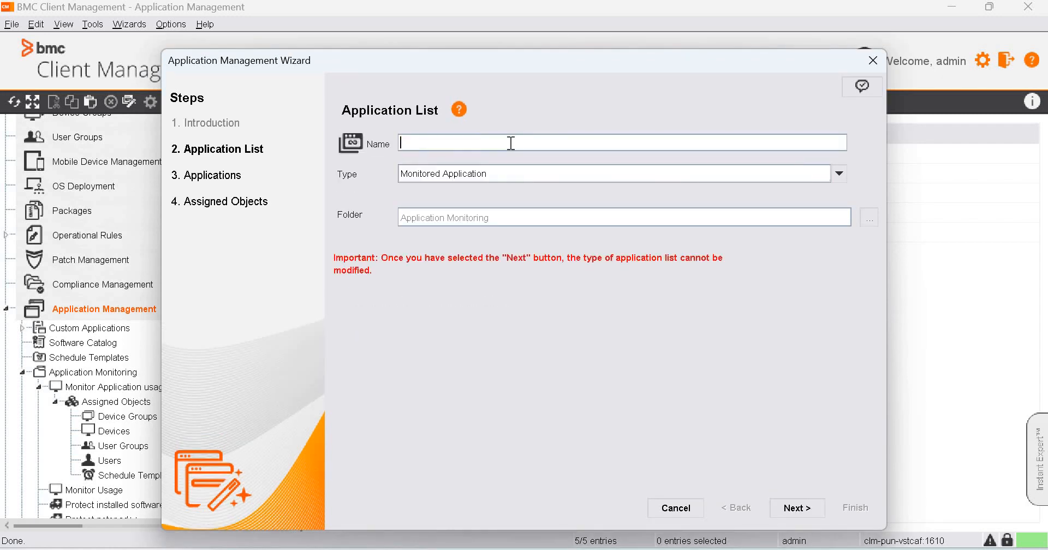
Name the Monitored Application list 'Monitor usage of Notepad++' and continue
{"action": "type", "text": "Monitor usage"}
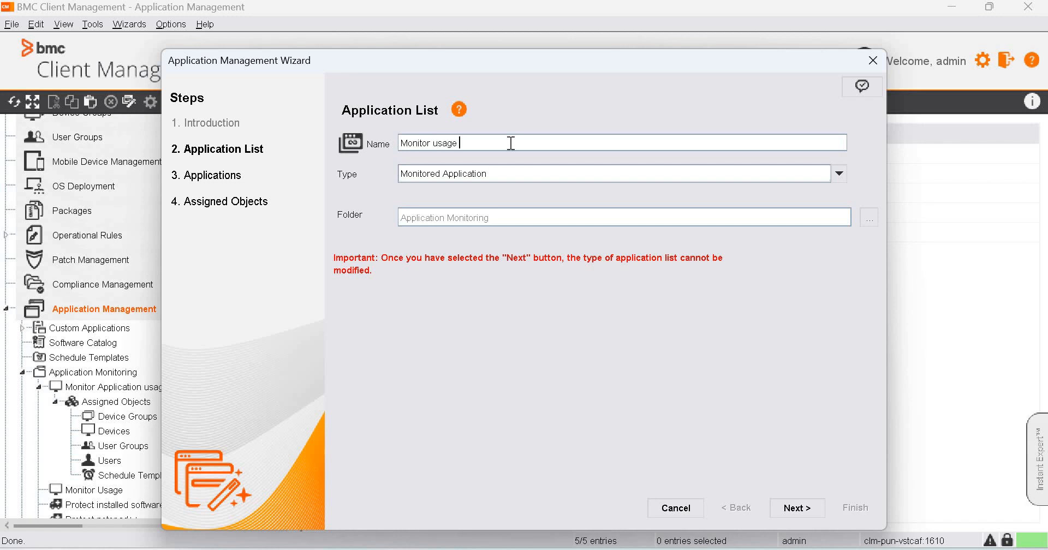
{"action": "type", "text": "of Notepad"}
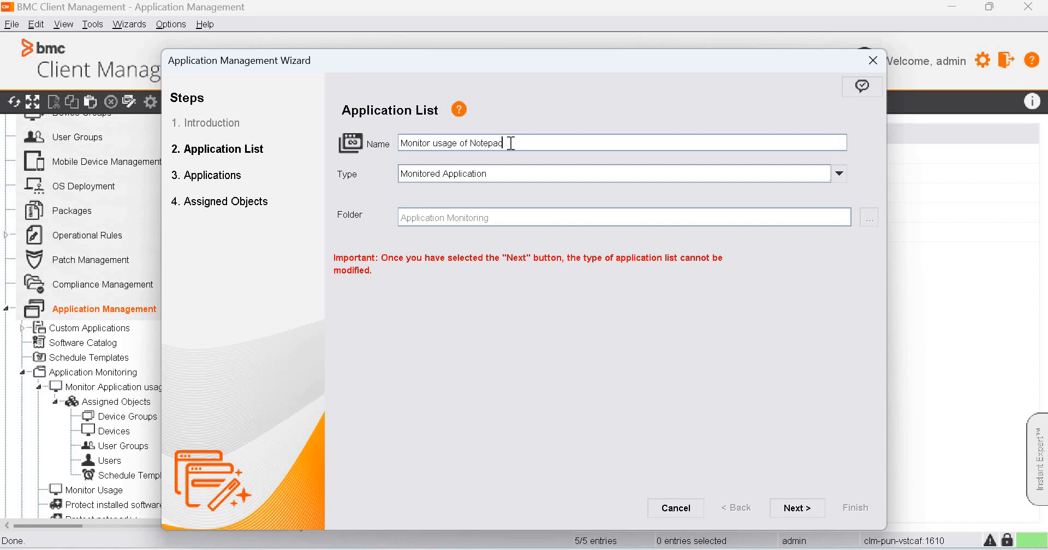
{"action": "type", "text": "++"}
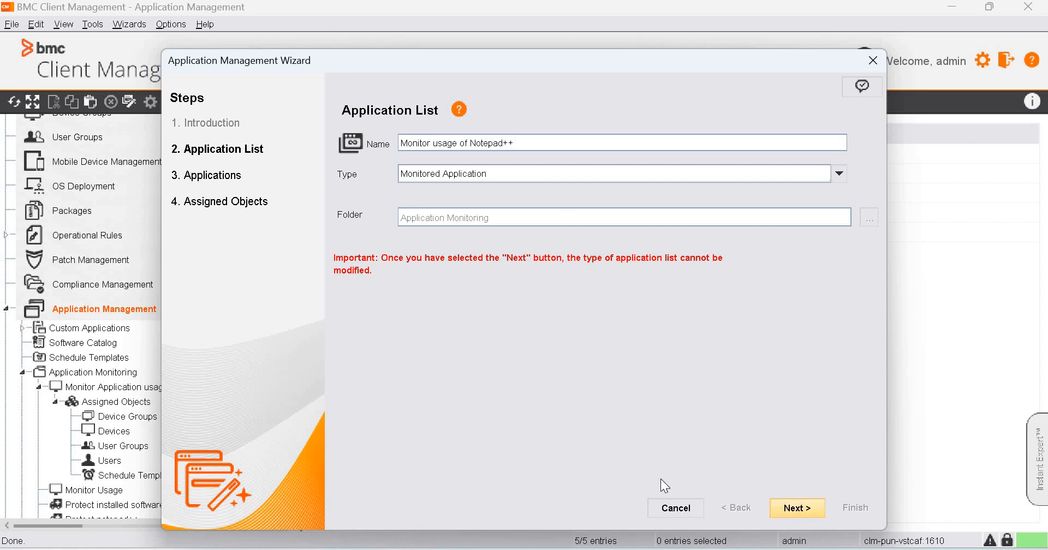
{"action": "left_click", "coordinate": [796, 509]}
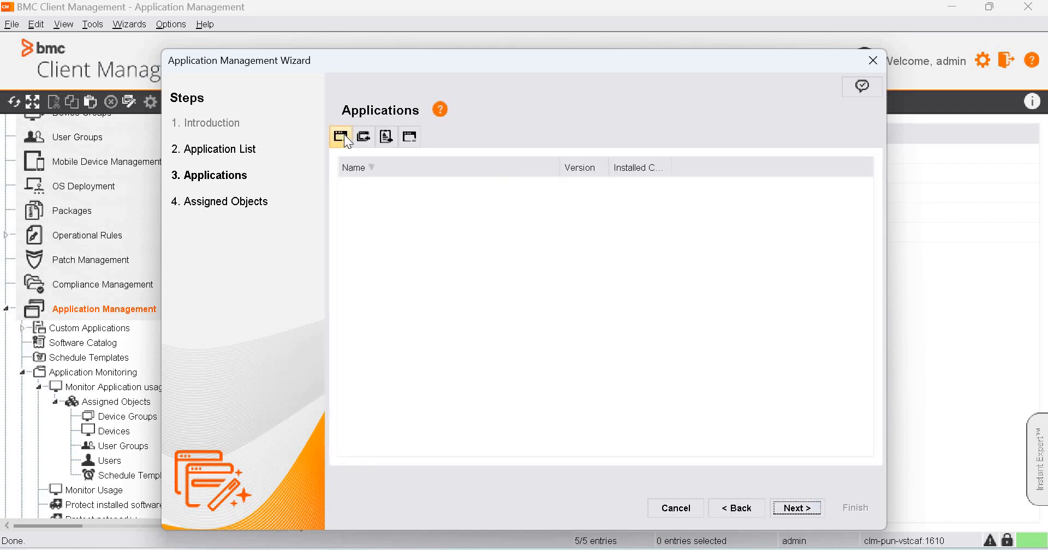
{"action": "mouse_move", "coordinate": [340, 137]}
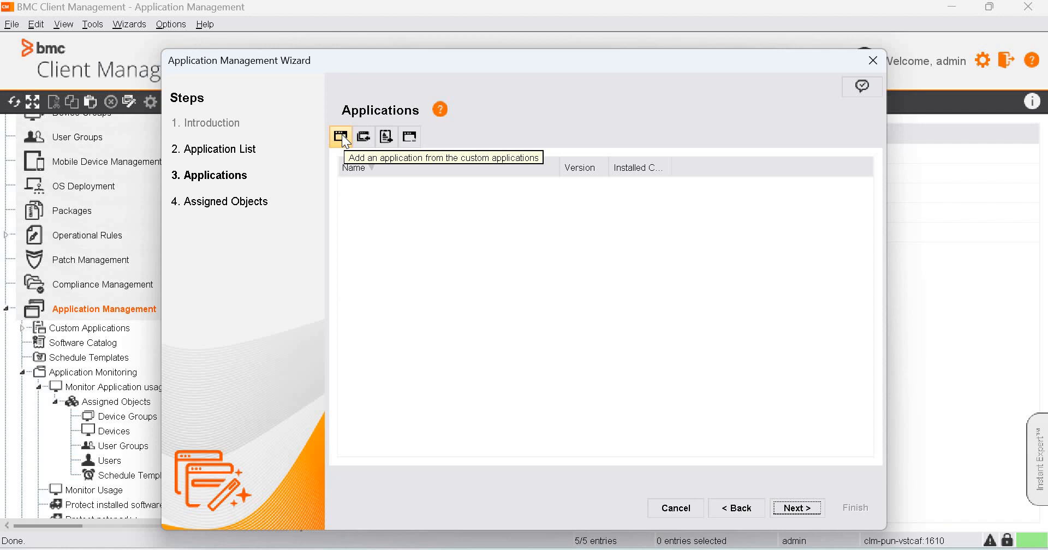
{"action": "mouse_move", "coordinate": [341, 136]}
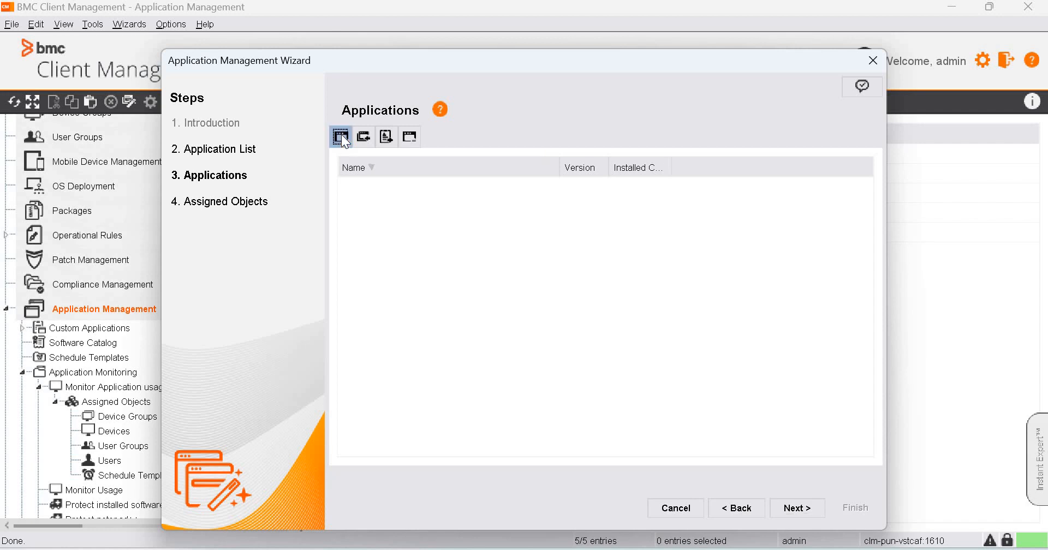
Add the Custom Applications folder's 14 Notepad++ and WinGup entries, then advance
{"action": "left_click", "coordinate": [341, 136]}
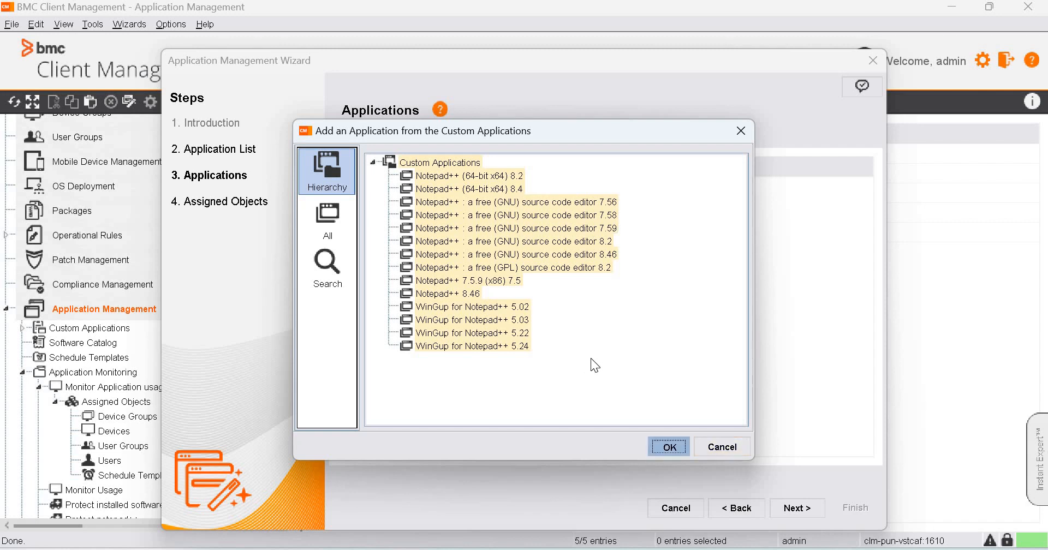
{"action": "left_click", "coordinate": [667, 447]}
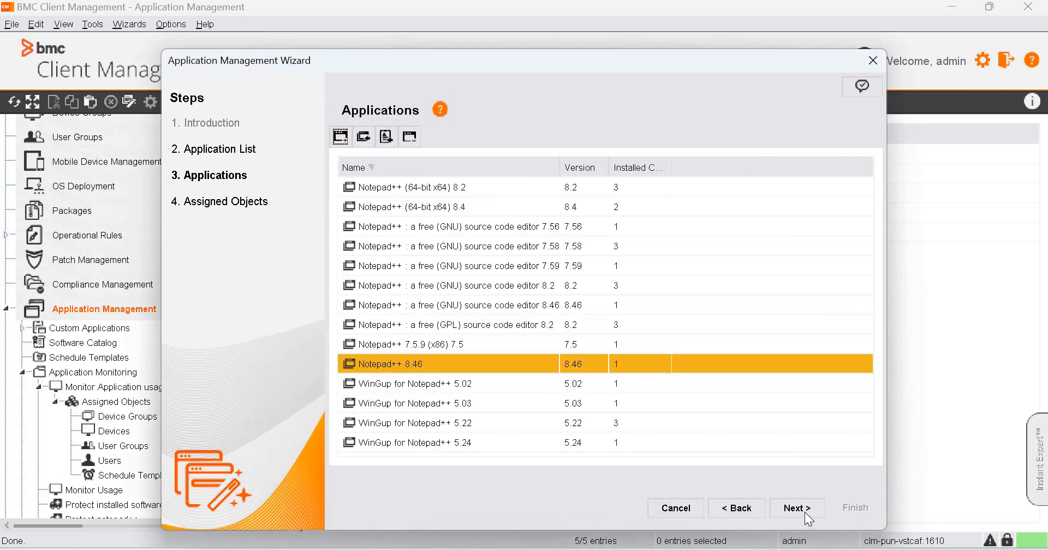
{"action": "left_click", "coordinate": [796, 508]}
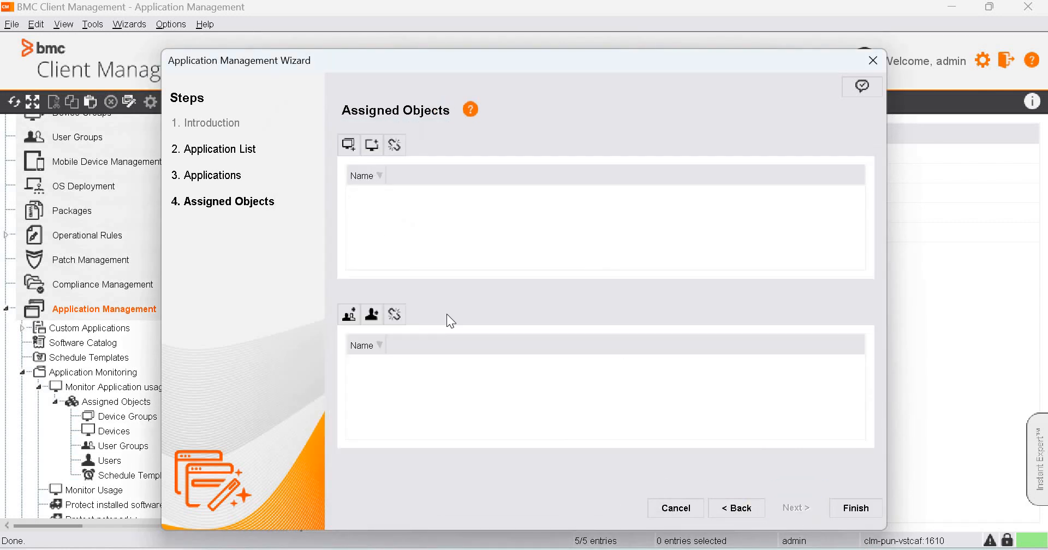
Assign devices CLM-PUN-VSTCAF and CLM-PUN-V0LT3Y from Topology to the list
{"action": "left_click", "coordinate": [348, 145]}
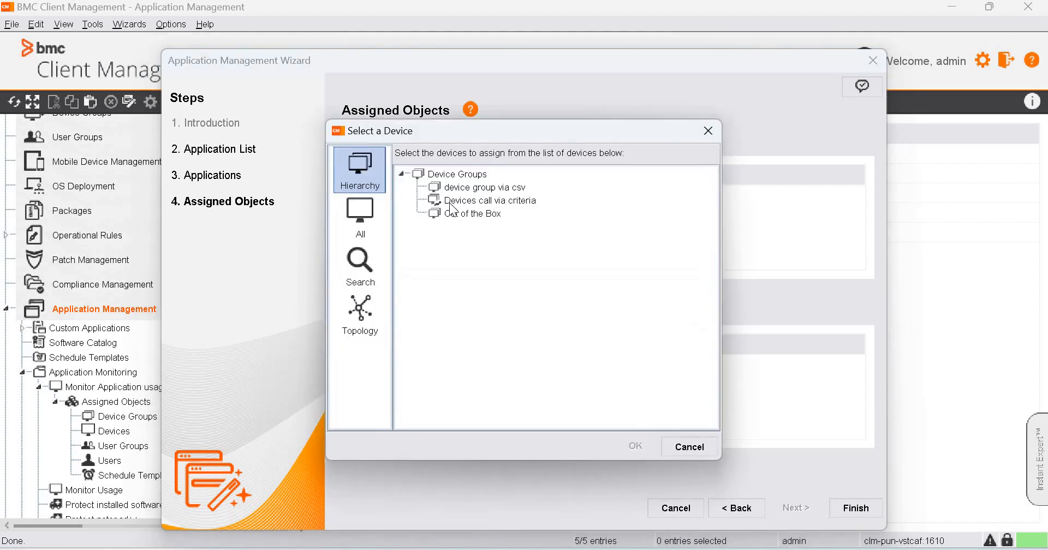
{"action": "left_click", "coordinate": [360, 315]}
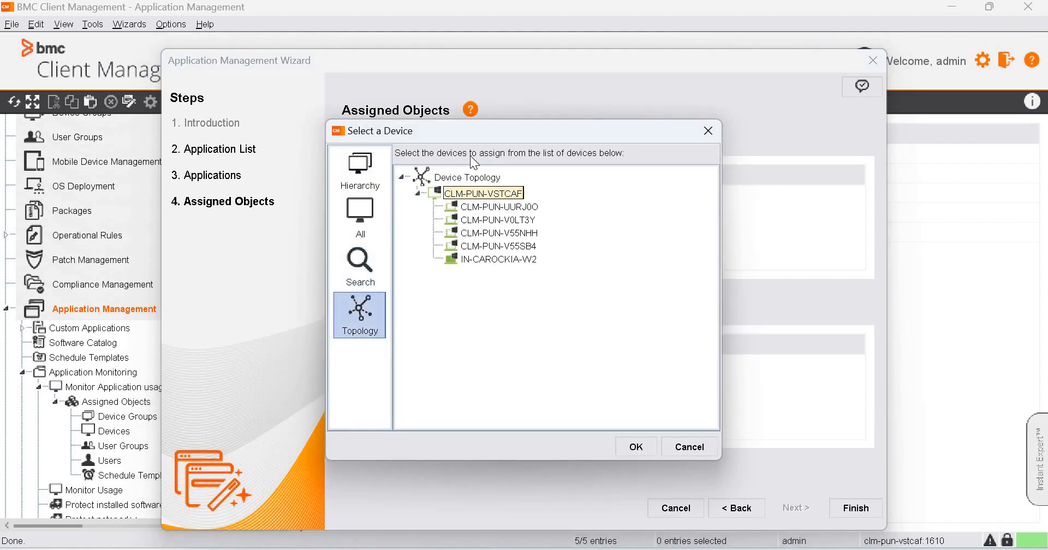
{"action": "mouse_move", "coordinate": [505, 225]}
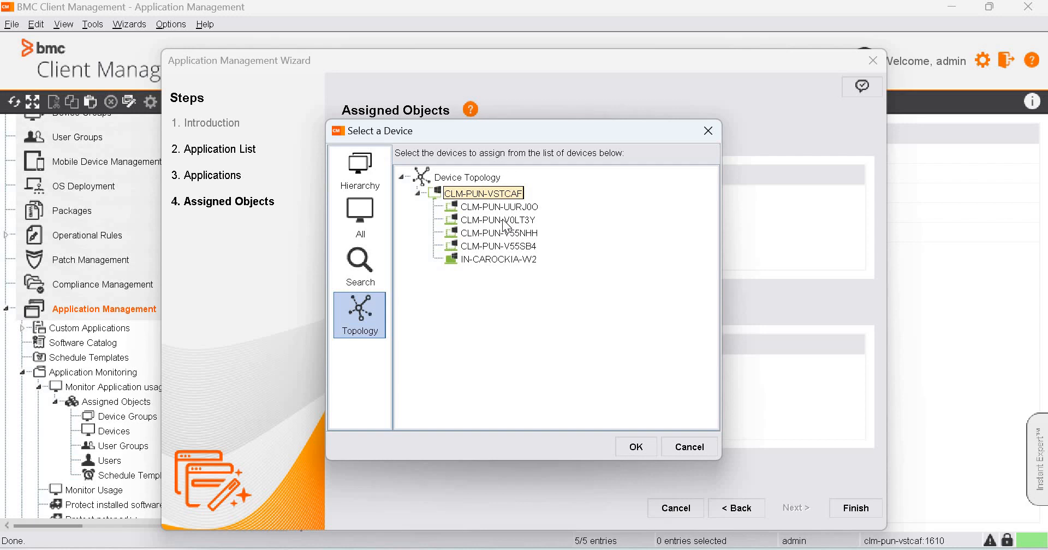
{"action": "left_click", "coordinate": [496, 219]}
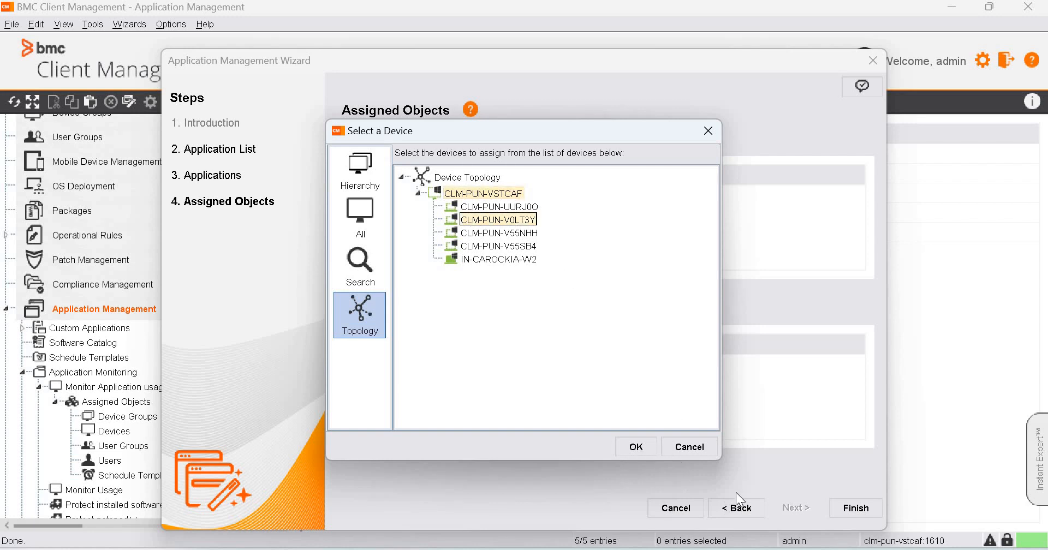
{"action": "left_click", "coordinate": [634, 446]}
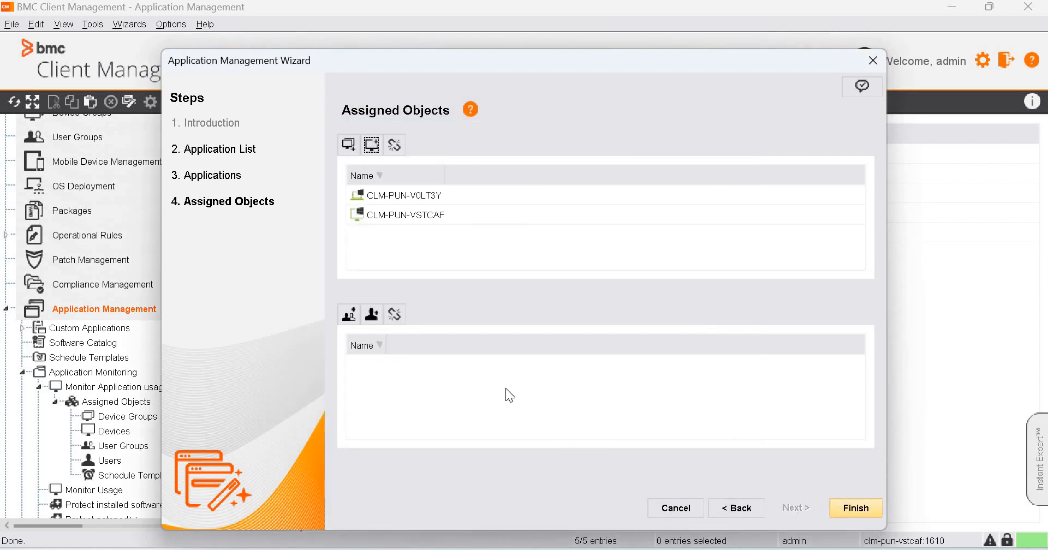
Finish the wizard and activate the Notepad++ monitoring list
{"action": "left_click", "coordinate": [856, 508]}
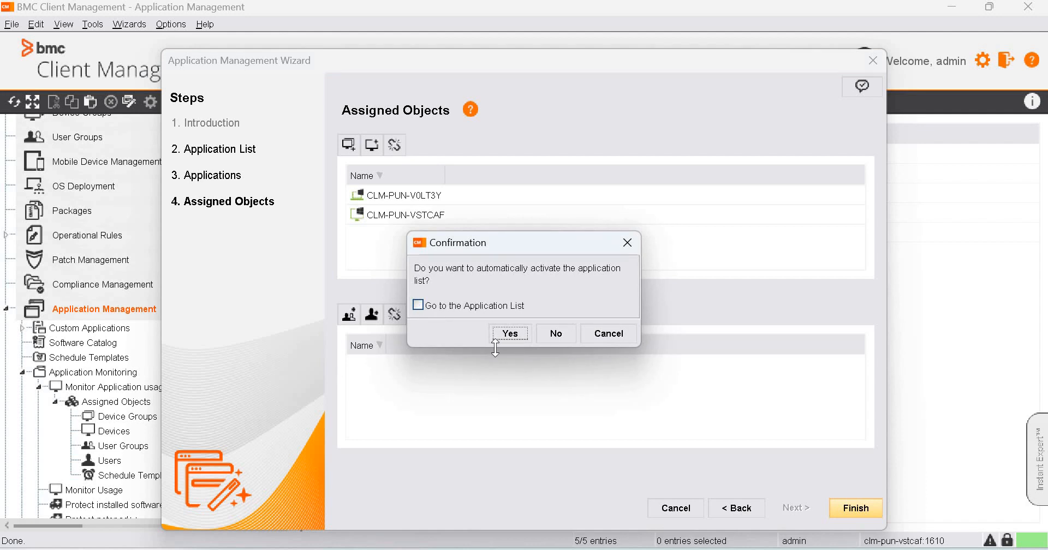
{"action": "left_click", "coordinate": [556, 334]}
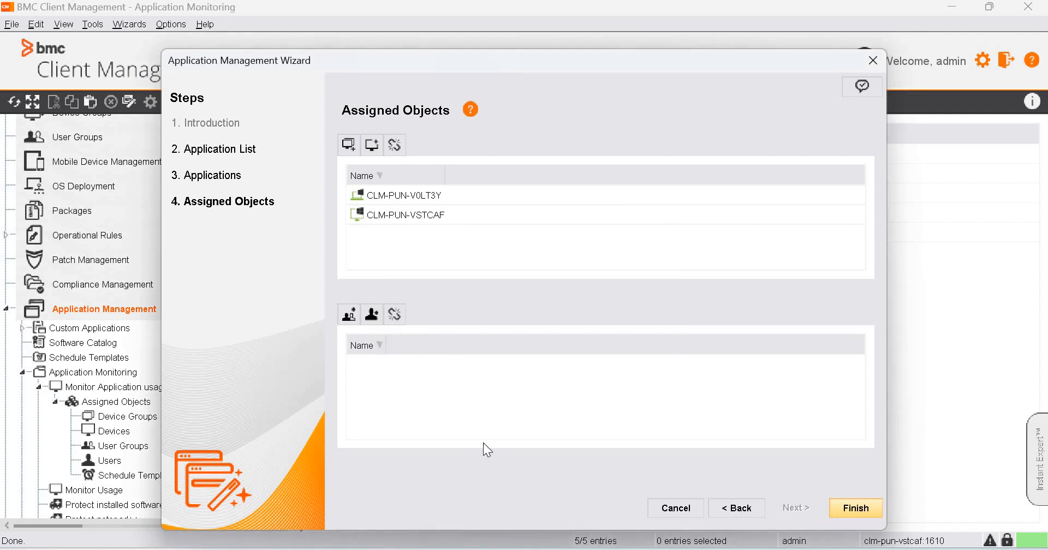
{"action": "left_click", "coordinate": [856, 508]}
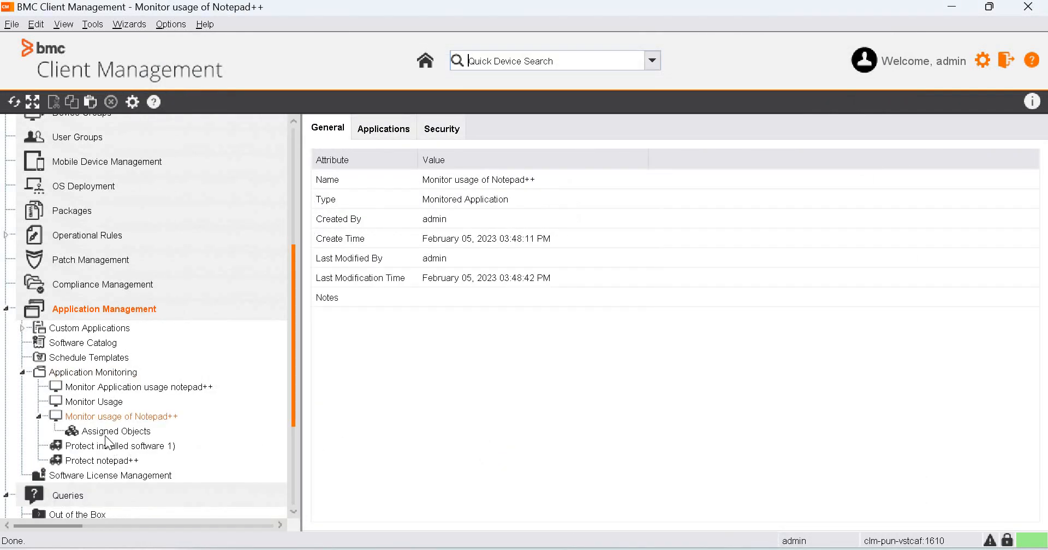
Show the devices assigned to Monitor usage of Notepad++, both Assignment Waiting
{"action": "left_click", "coordinate": [116, 432]}
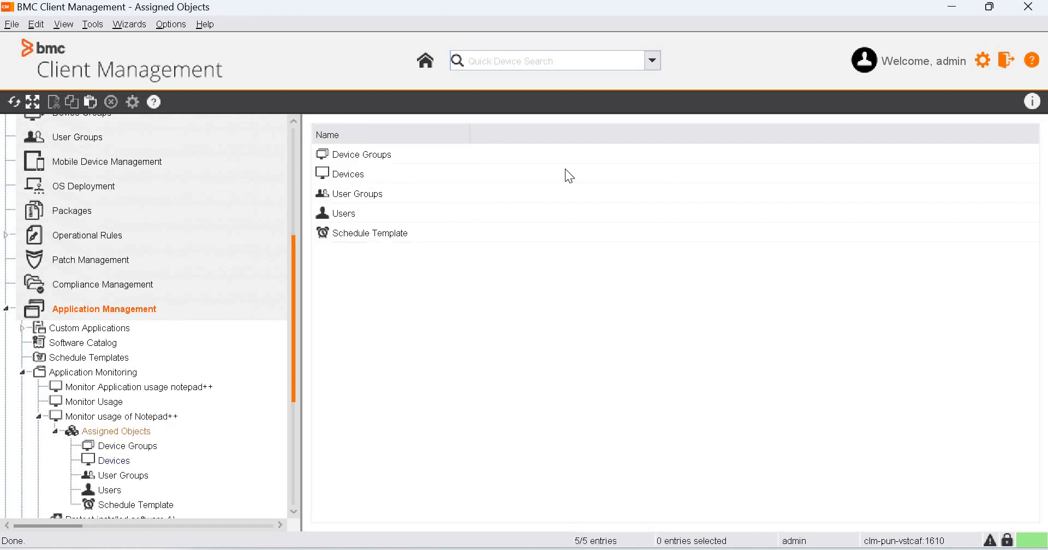
{"action": "left_click", "coordinate": [113, 461]}
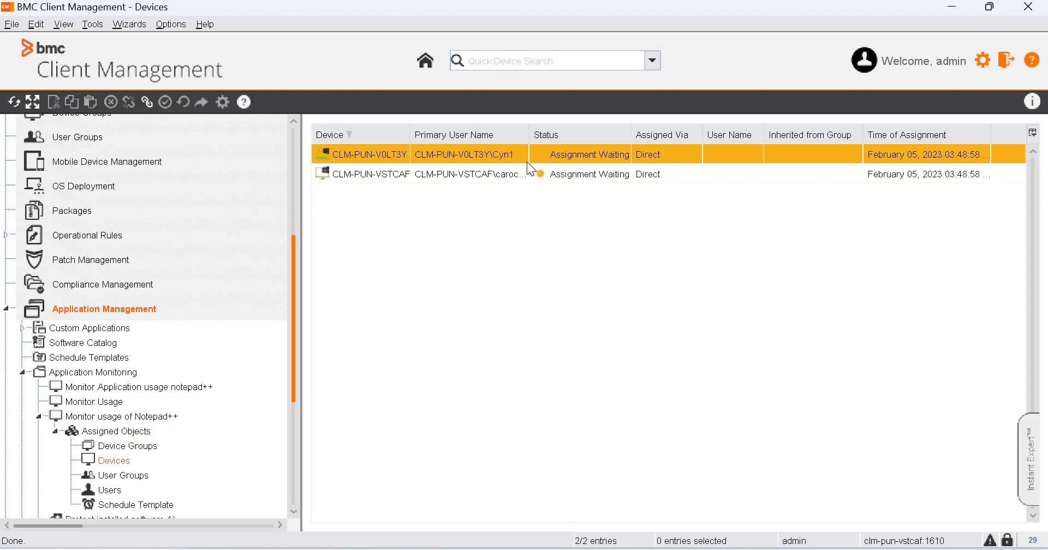
{"action": "mouse_move", "coordinate": [528, 243]}
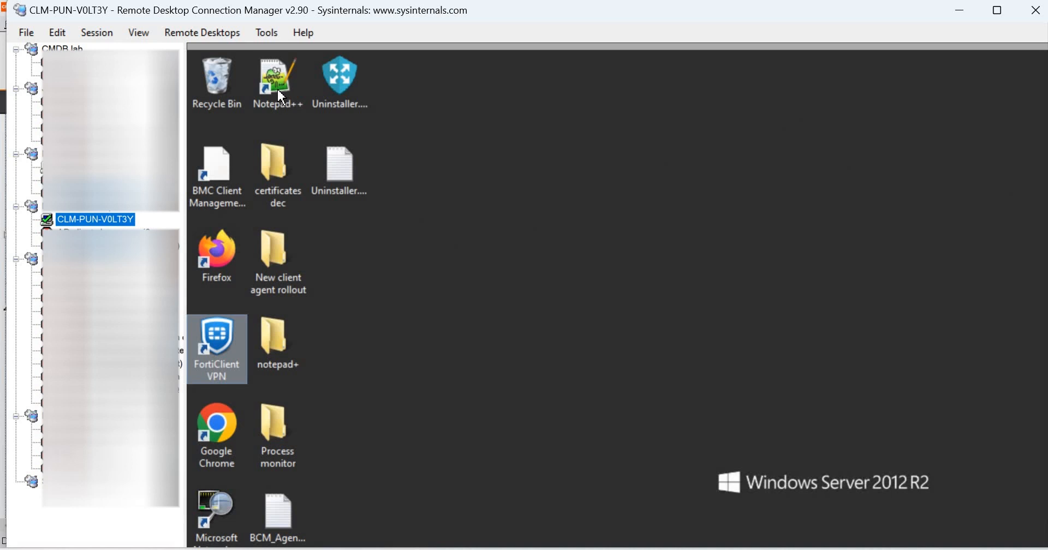
Launch Notepad++ on the remote desktop, then go to CLM-PUN-V0LT3Y in BMC
{"action": "double_click", "coordinate": [277, 74]}
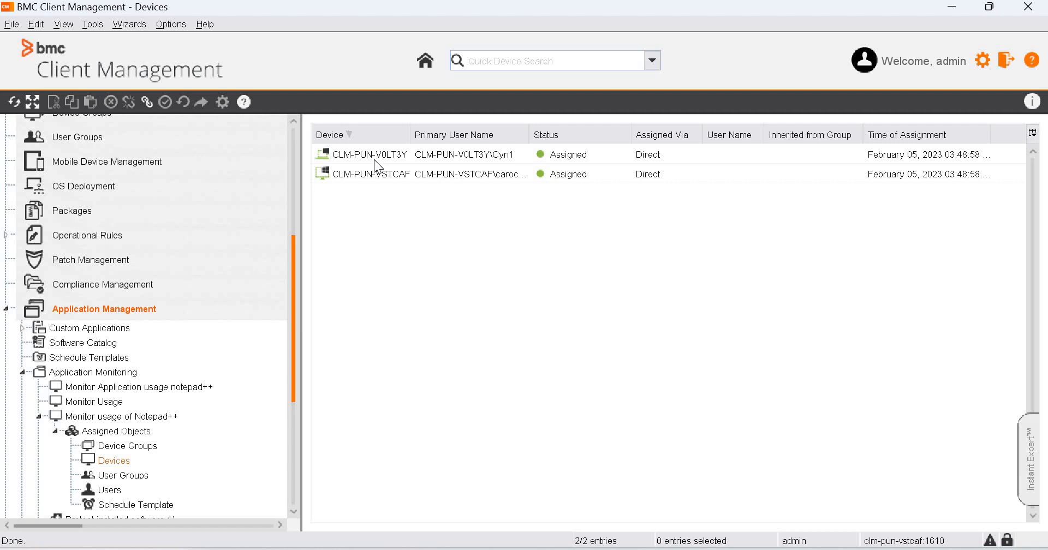
{"action": "right_click", "coordinate": [367, 154]}
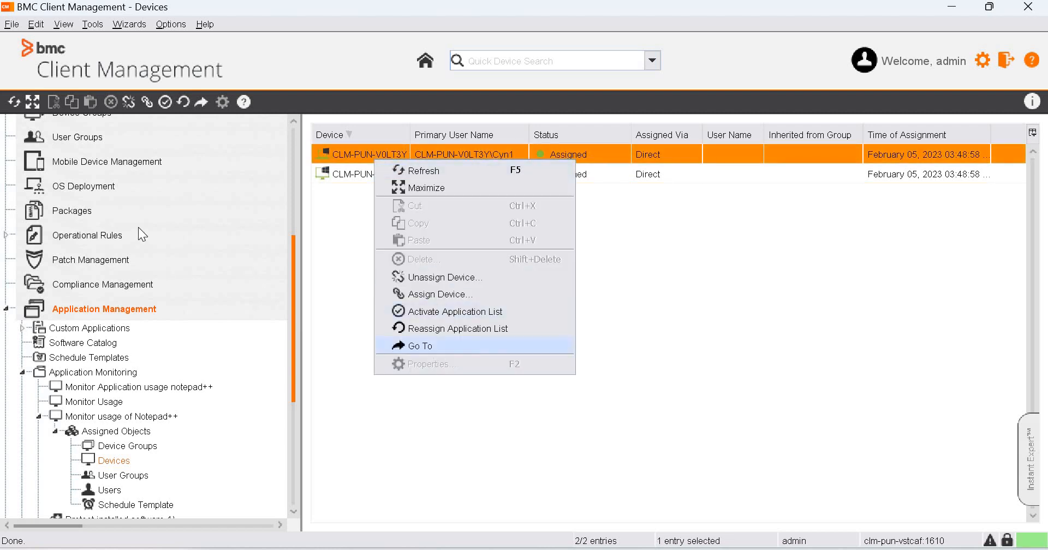
{"action": "left_click", "coordinate": [420, 346]}
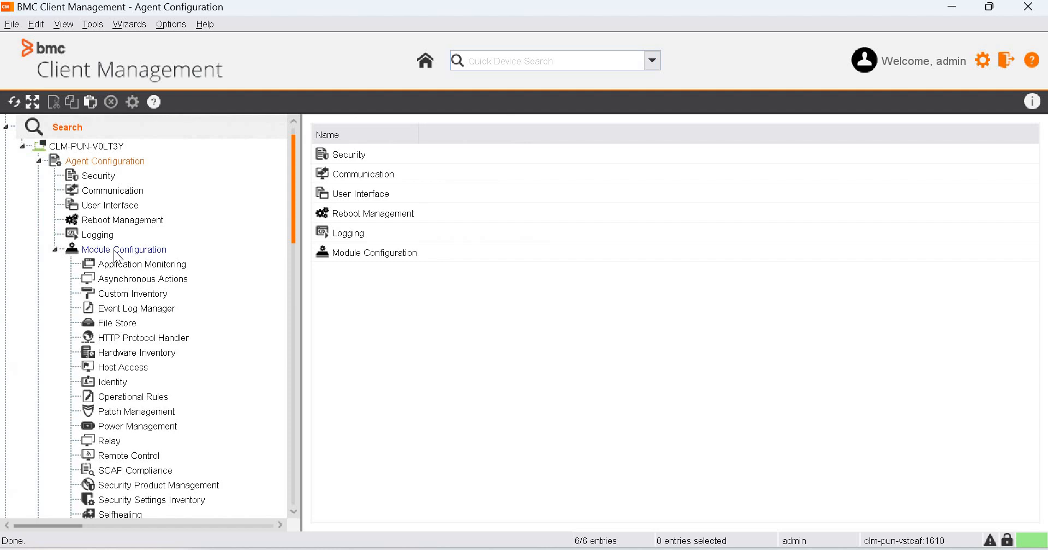
Refresh Application Monitoring usage details to see the new 10-second Notepad++ 8.46 session
{"action": "left_click", "coordinate": [140, 264]}
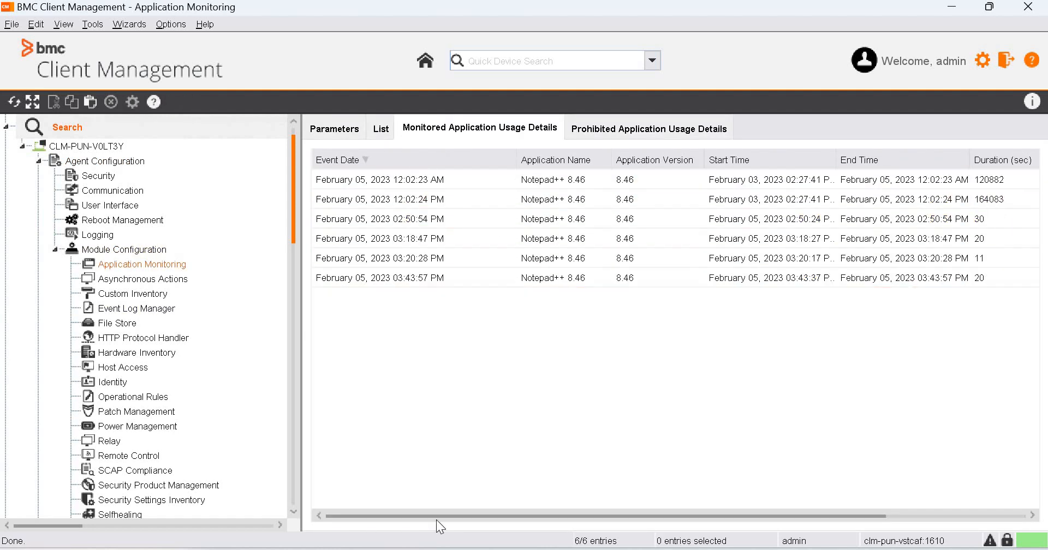
{"action": "left_click", "coordinate": [380, 127]}
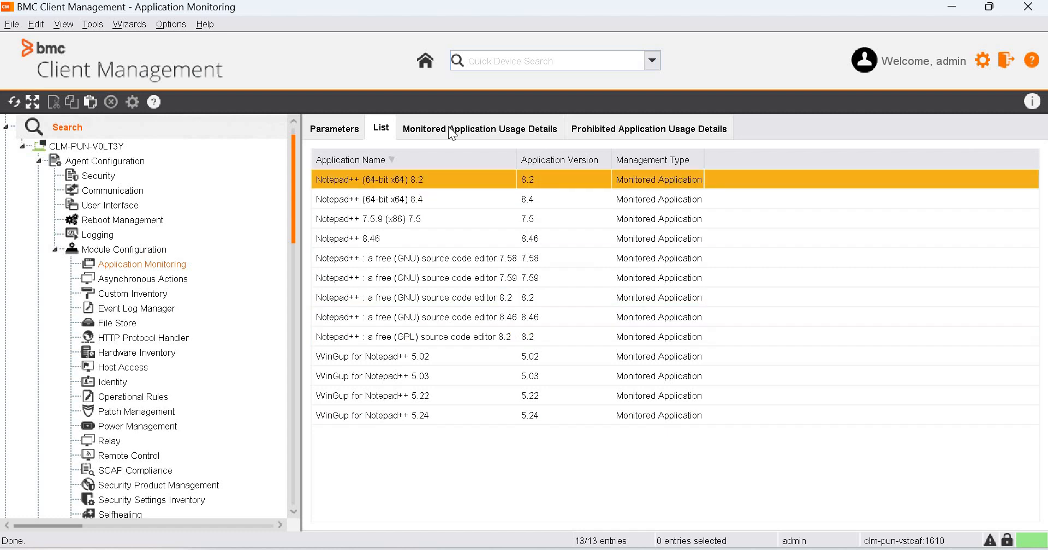
{"action": "left_click", "coordinate": [480, 127]}
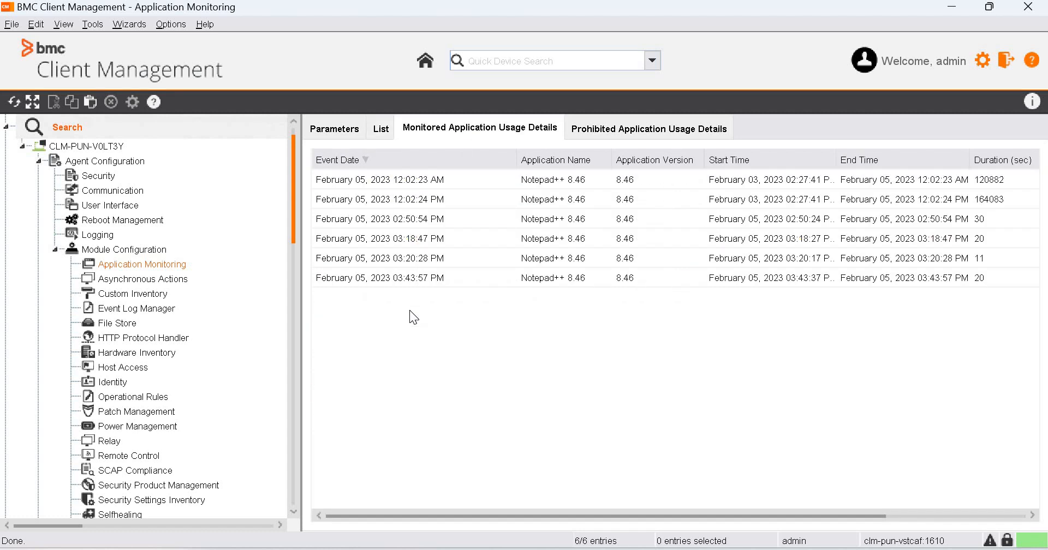
{"action": "right_click", "coordinate": [413, 318]}
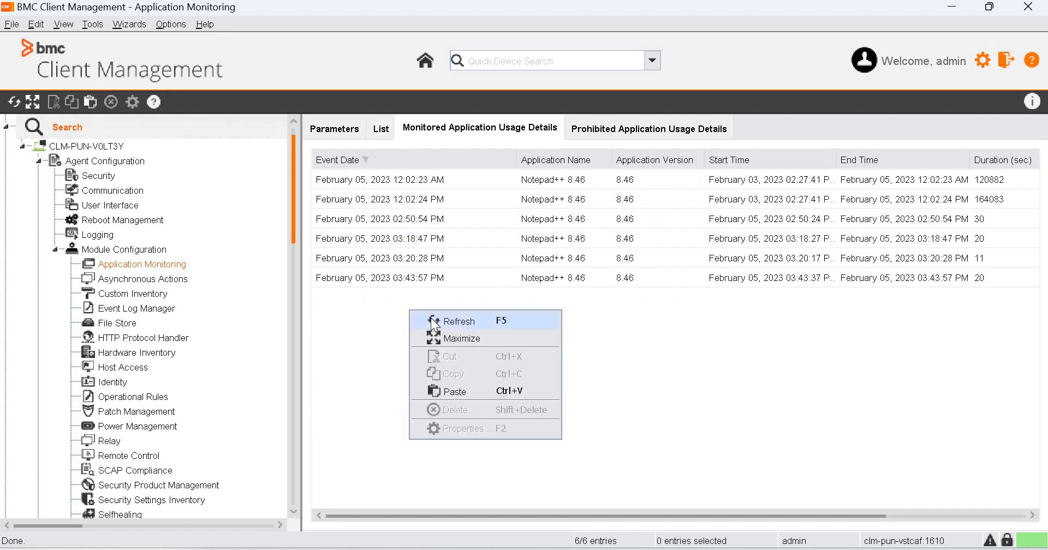
{"action": "mouse_move", "coordinate": [458, 321]}
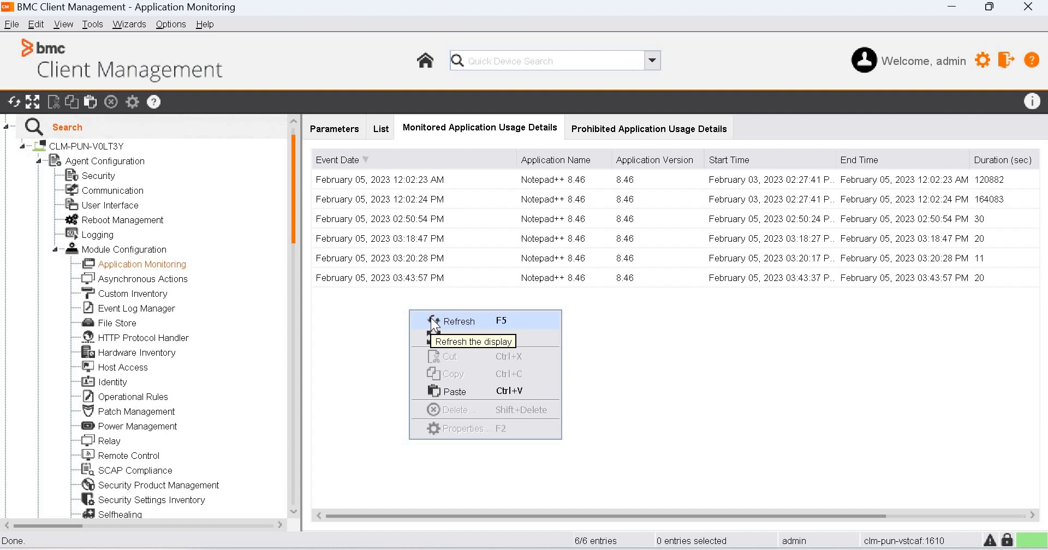
{"action": "mouse_move", "coordinate": [468, 313]}
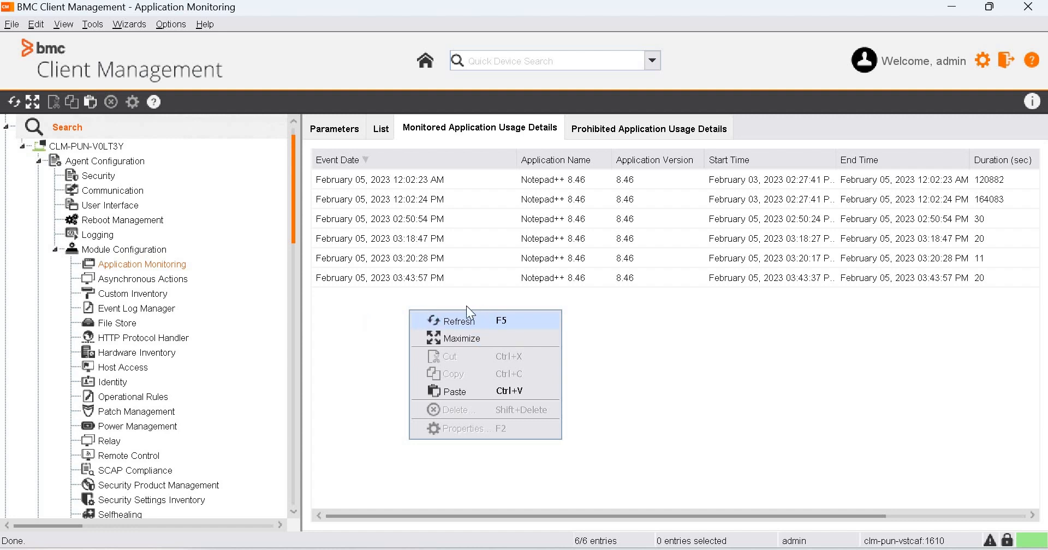
{"action": "left_click", "coordinate": [456, 321]}
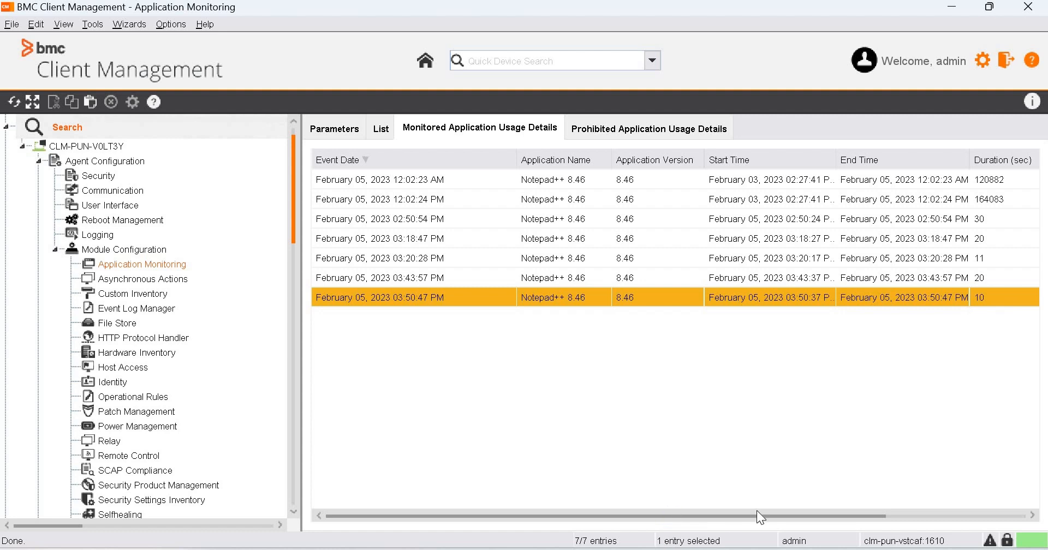
{"action": "scroll", "scroll_direction": "right", "scroll_amount": 3}
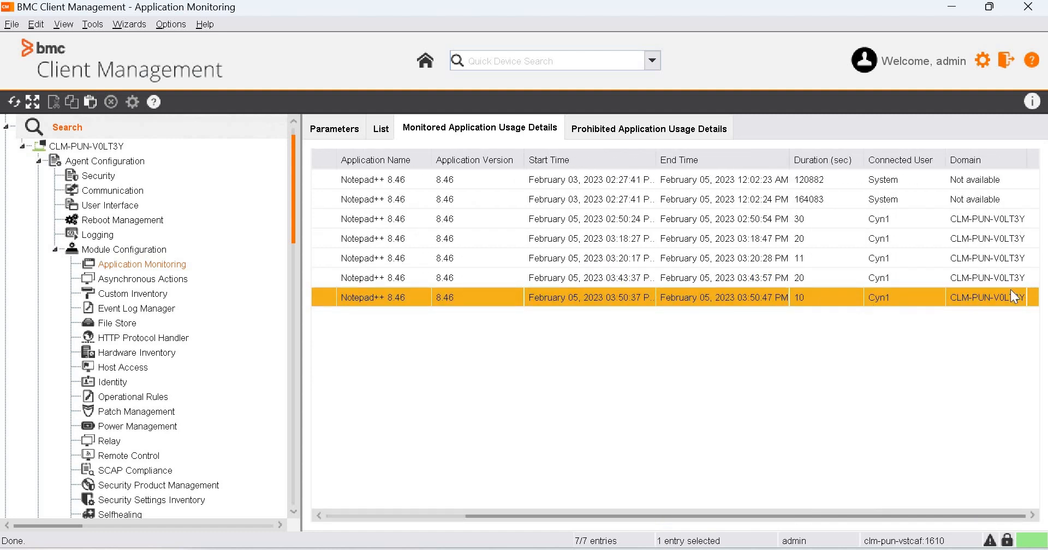
{"action": "mouse_move", "coordinate": [450, 449]}
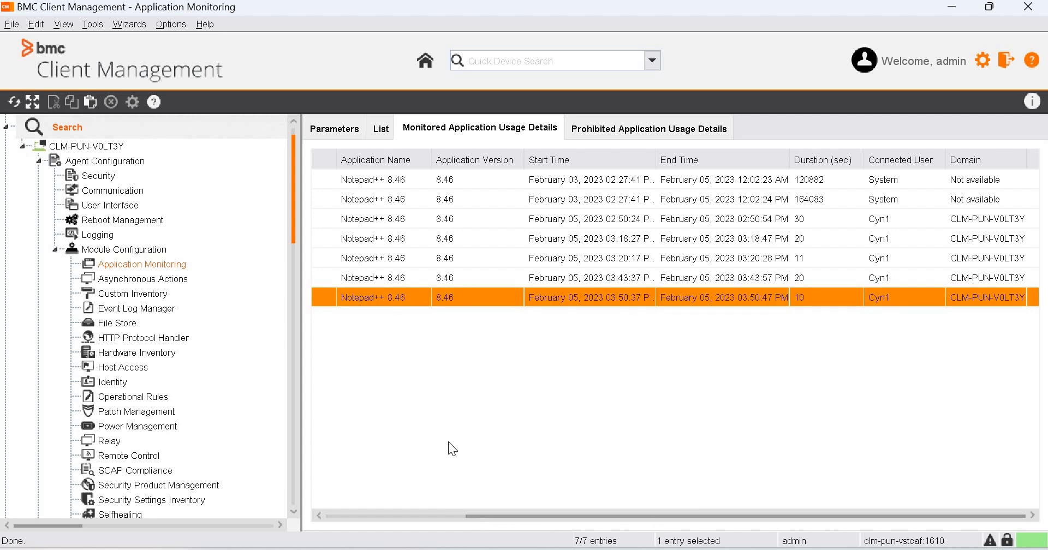